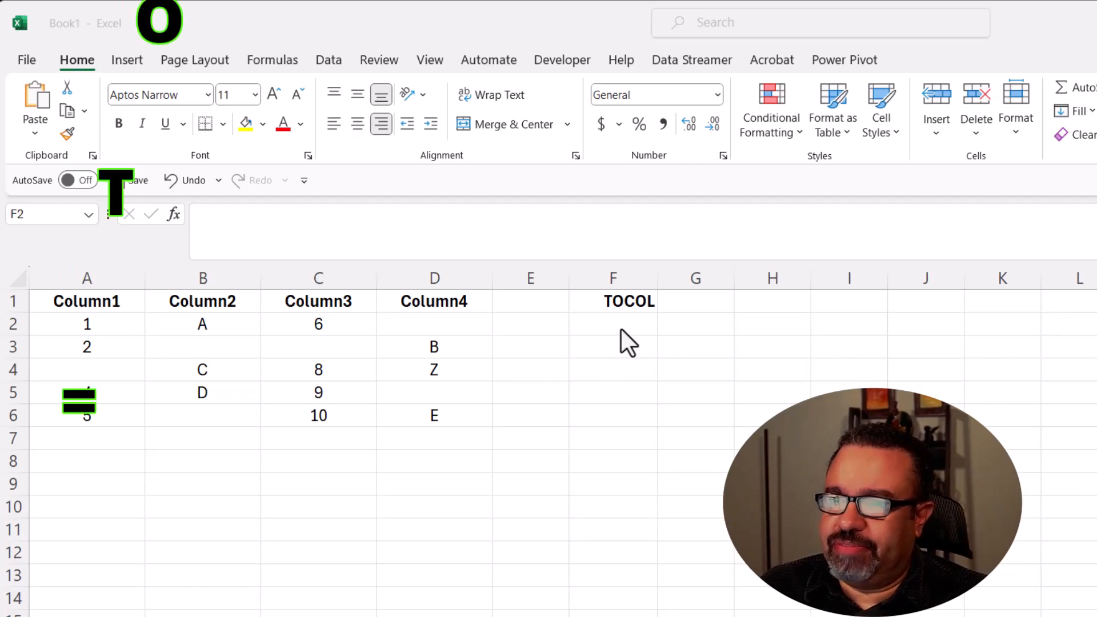
Begin a formula with = in cell F2 under the TOCOL heading.
click(613, 324)
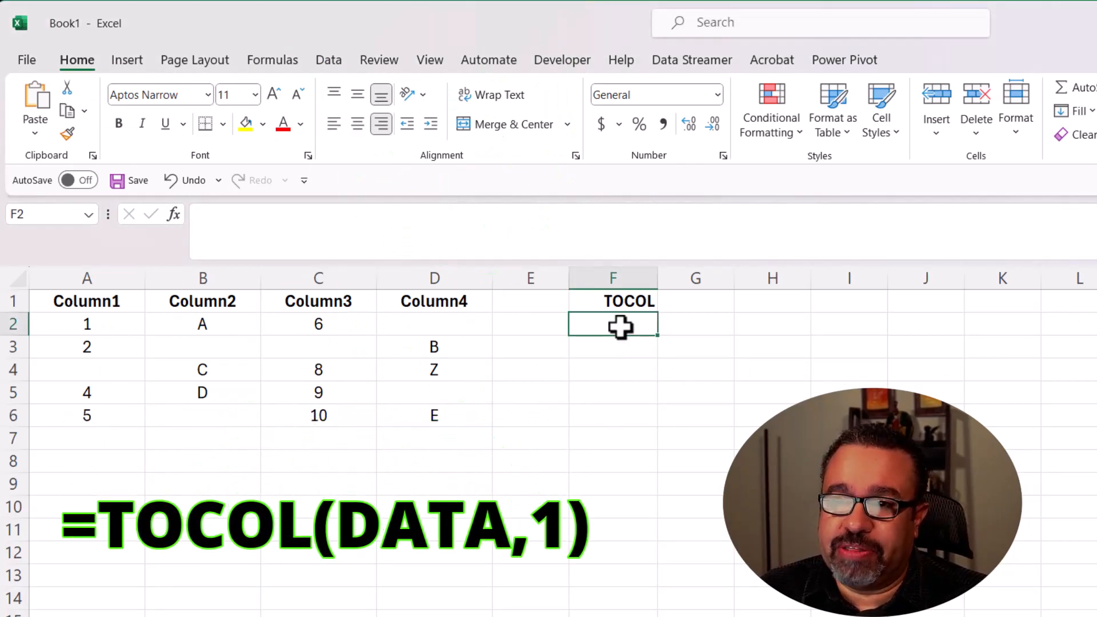
mouse_move(724, 353)
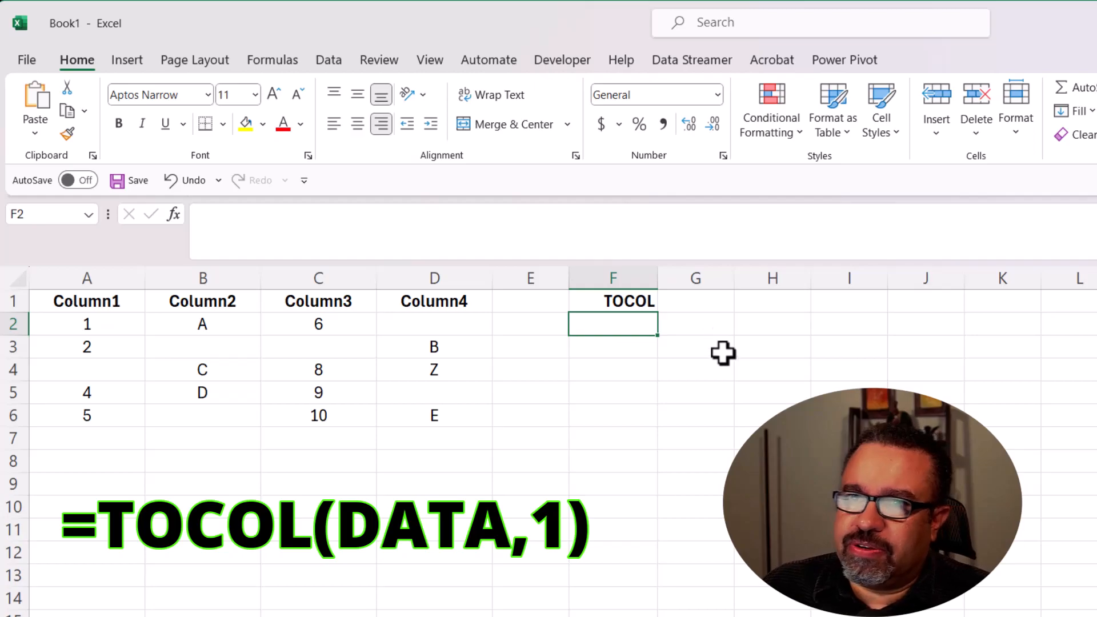
mouse_move(663, 380)
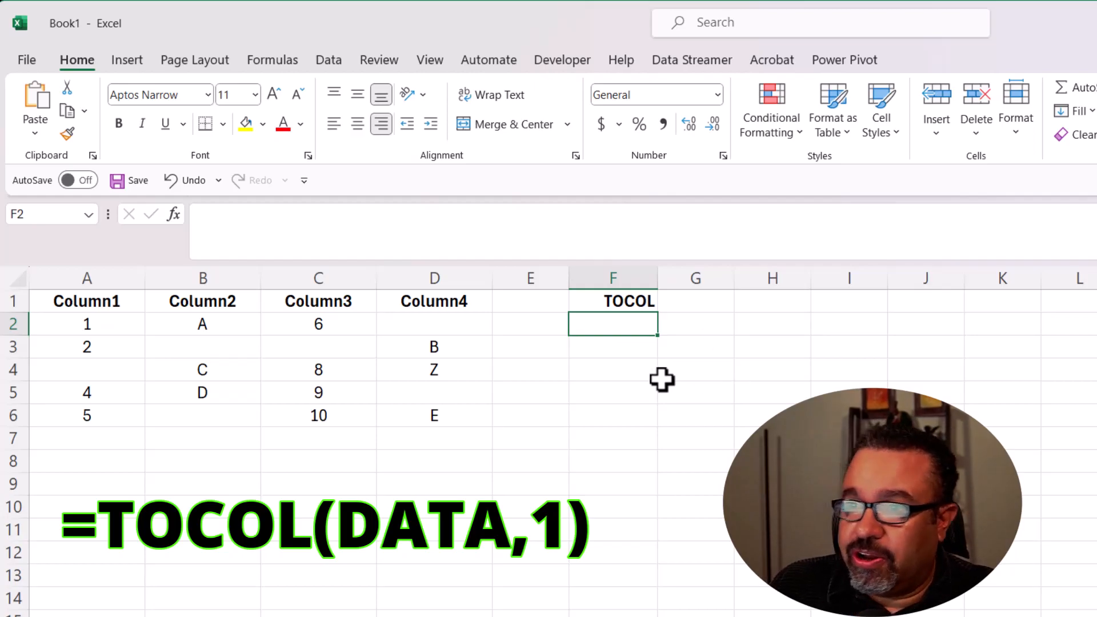
text(=)
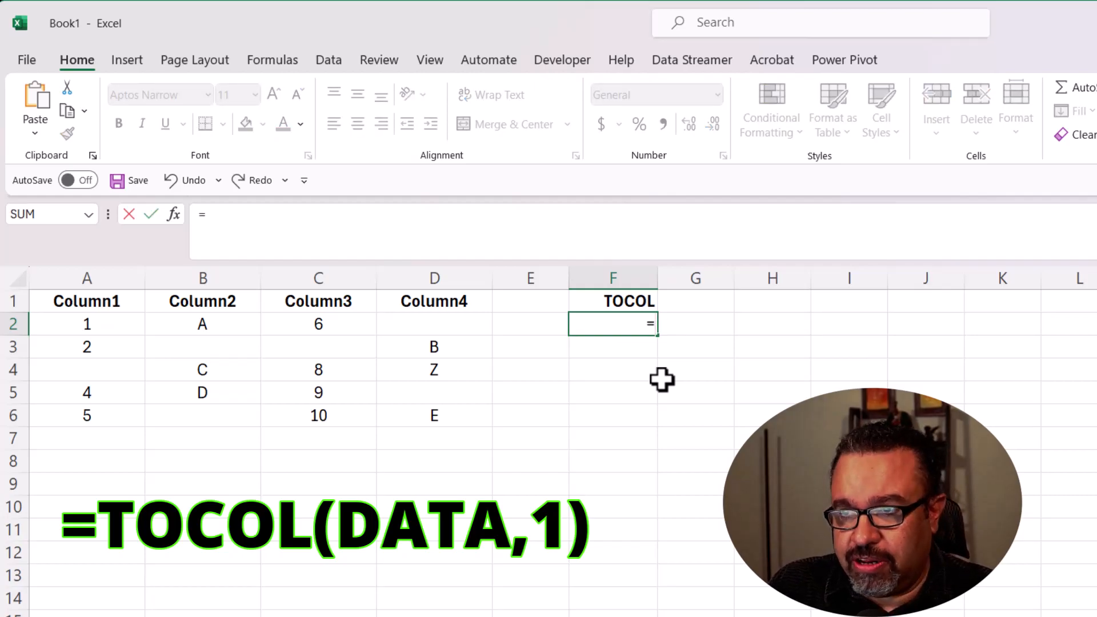
Enter =tocol(A2:D6, as the array argument, leaving the ignore value pending.
text(tocol()
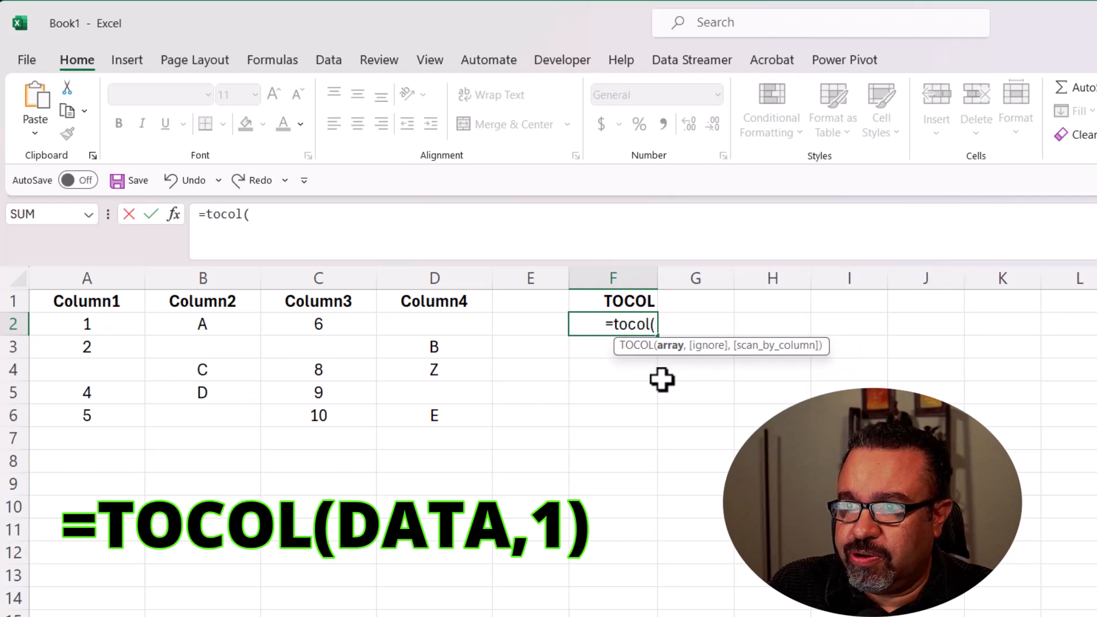
mouse_move(168, 369)
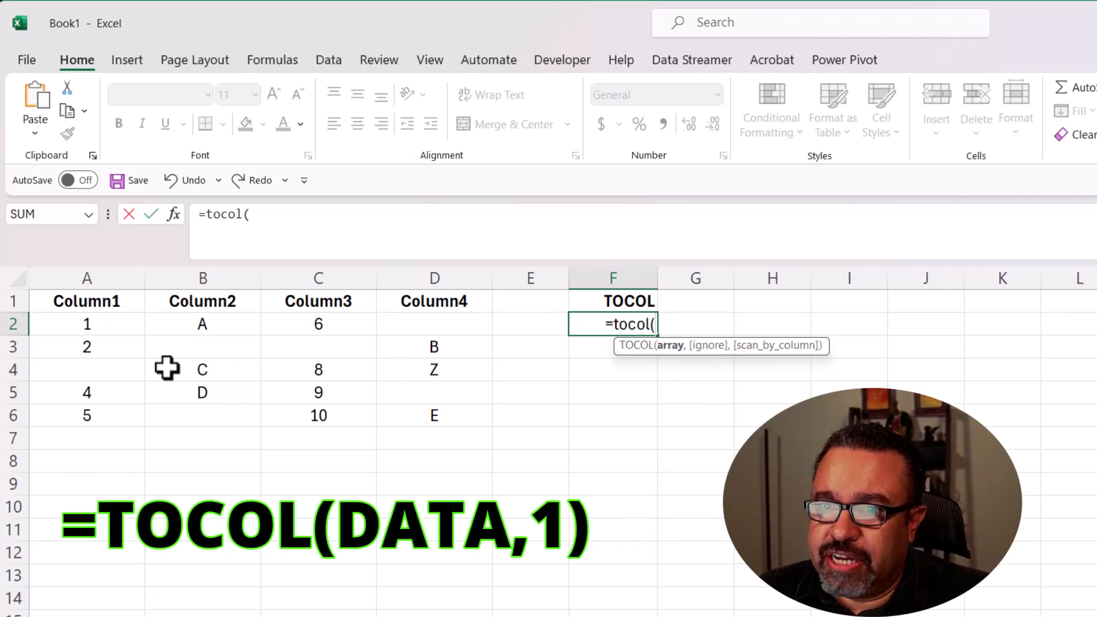
mouse_move(79, 324)
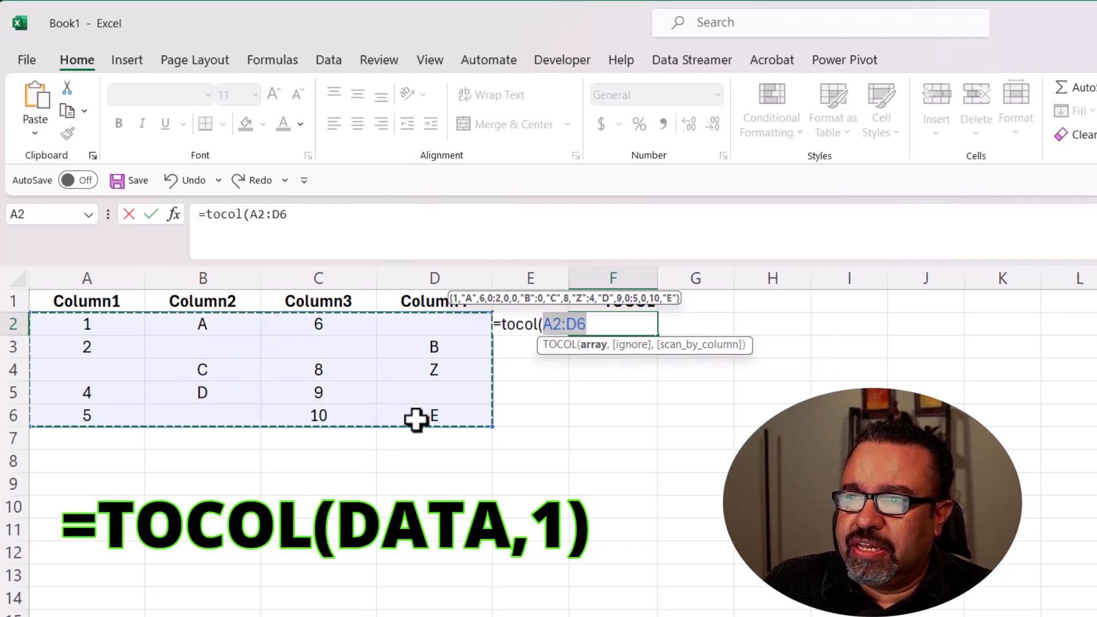
text(,)
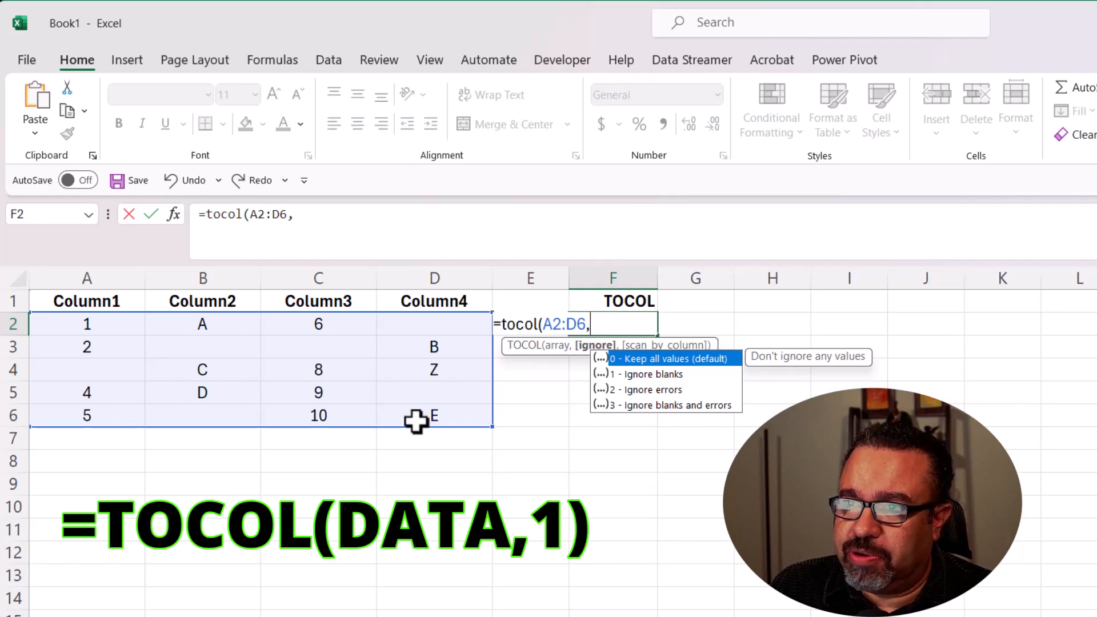
Complete =TOCOL(A2:D6,1) so blank cells are ignored in the spilled column.
text(1)
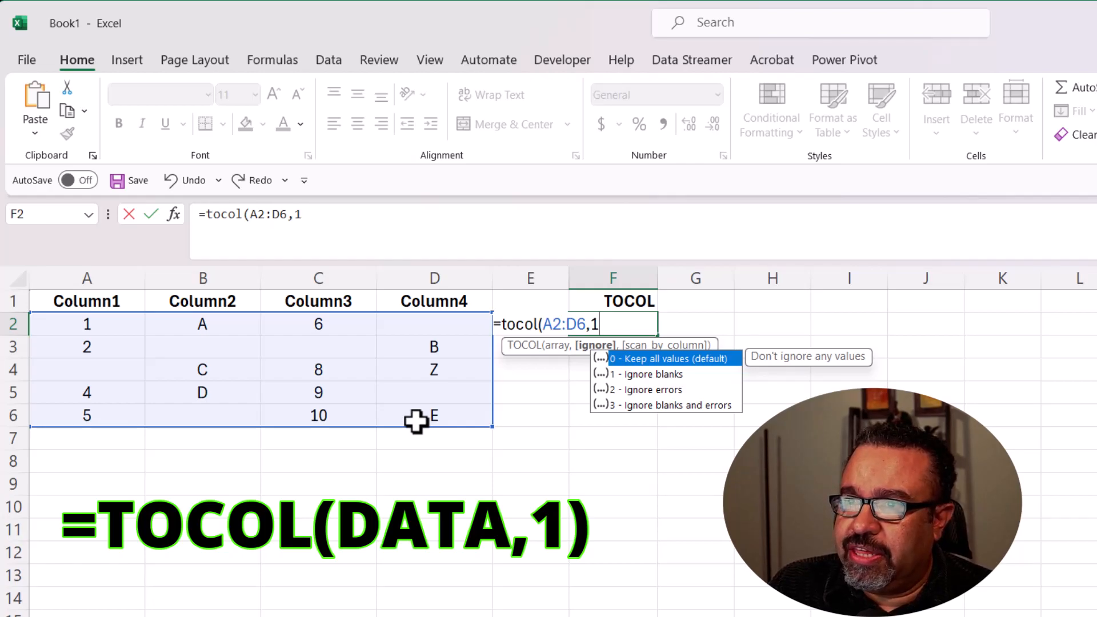
text(,)
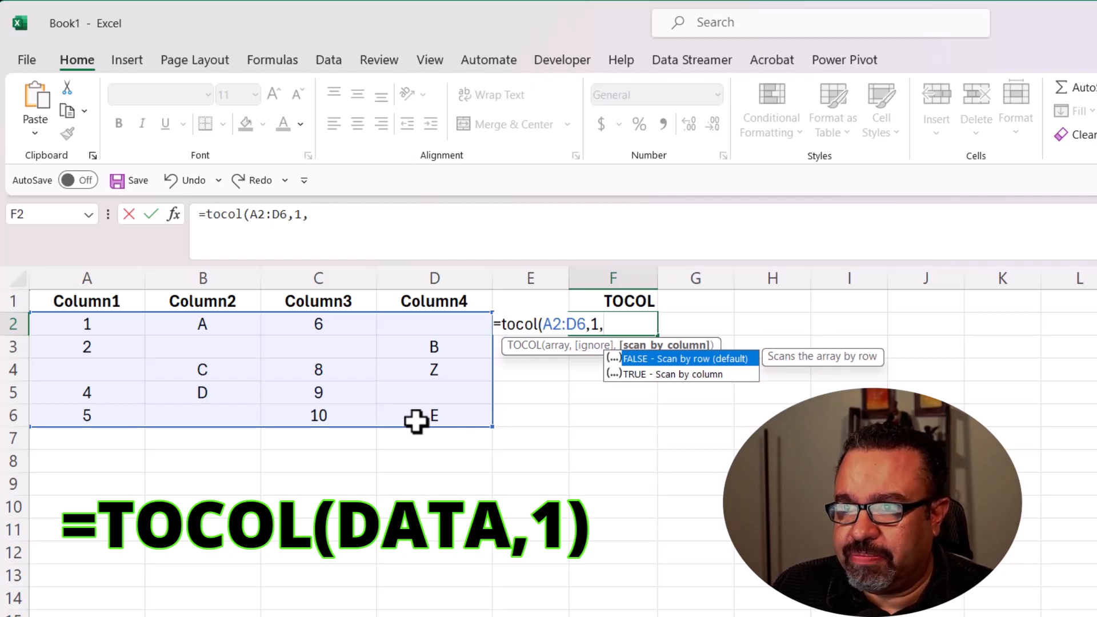
key(Backspace)
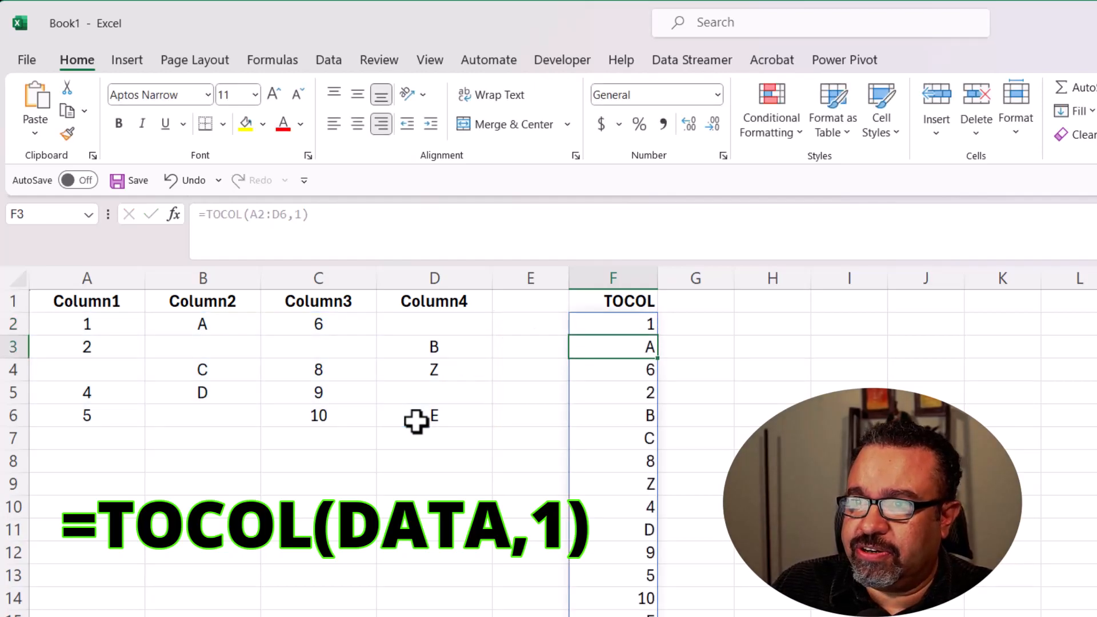
mouse_move(609, 301)
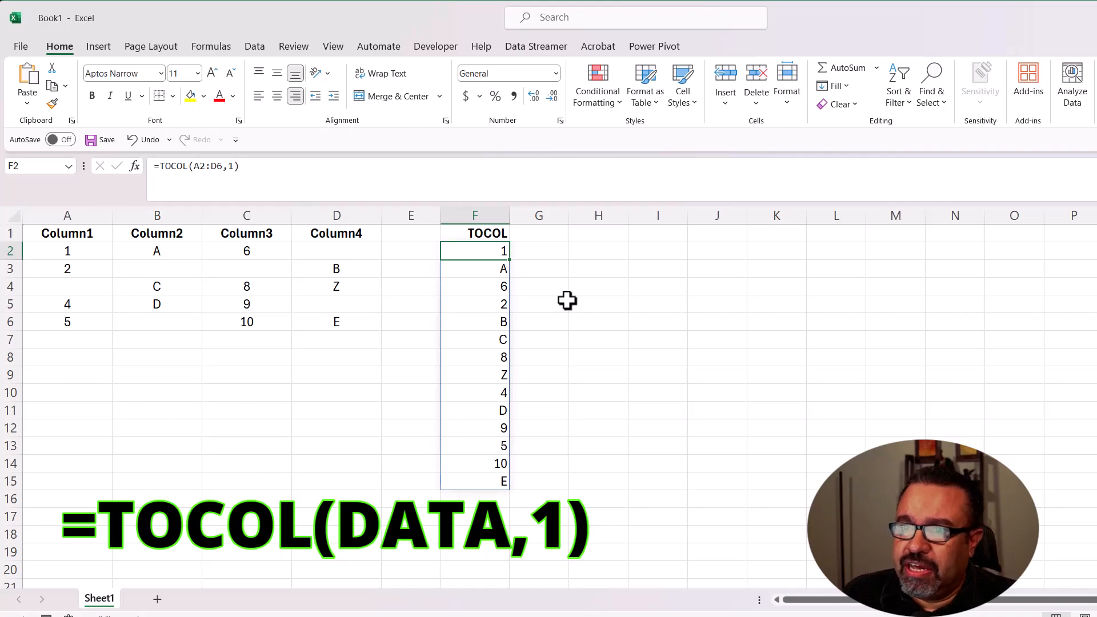
click(336, 251)
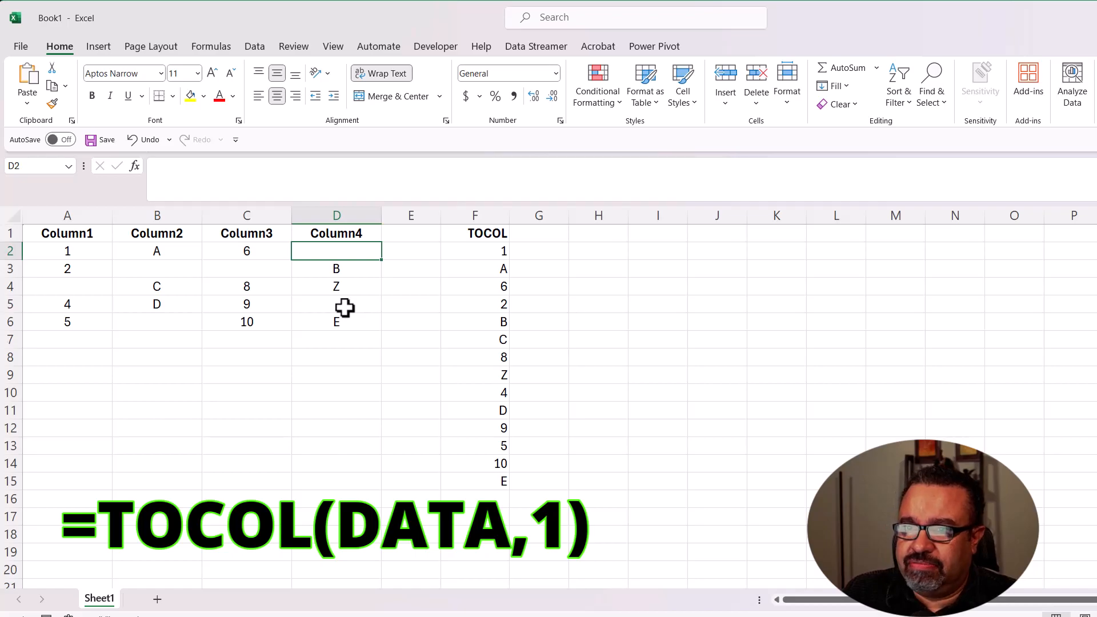
Fill D2 with 20 and D5 with 'even here', then check F2's updated spill.
text(20)
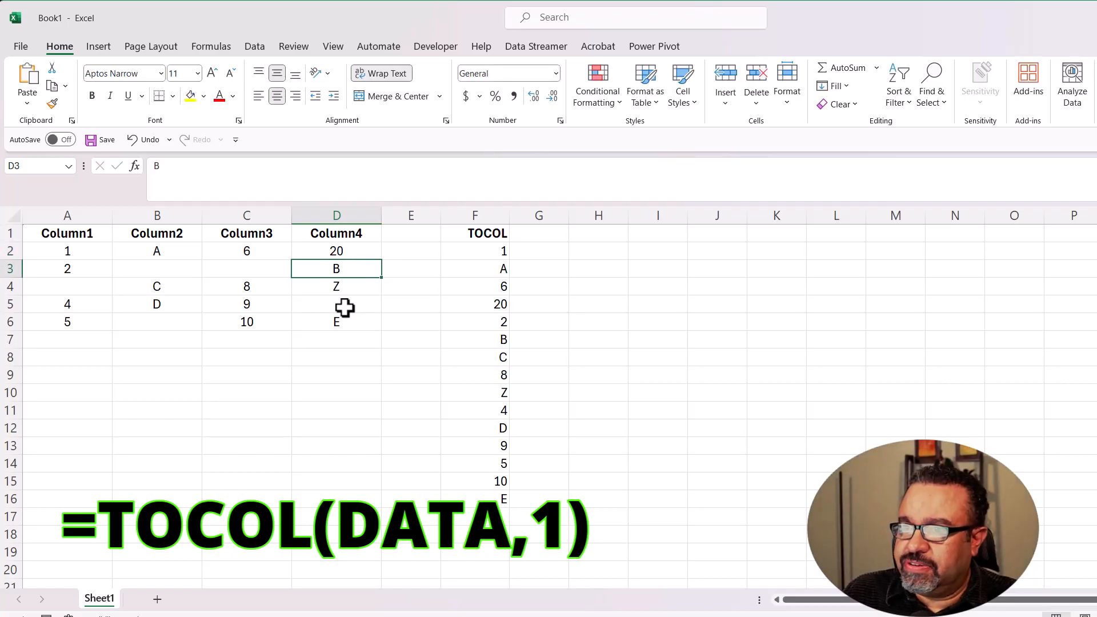
click(336, 303)
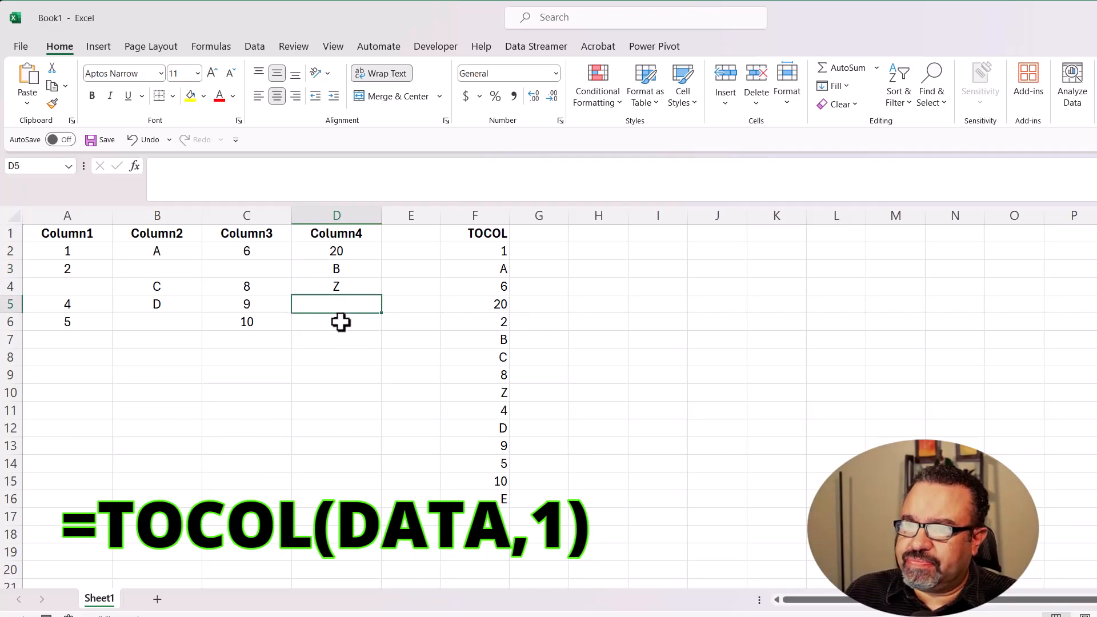
text(even here)
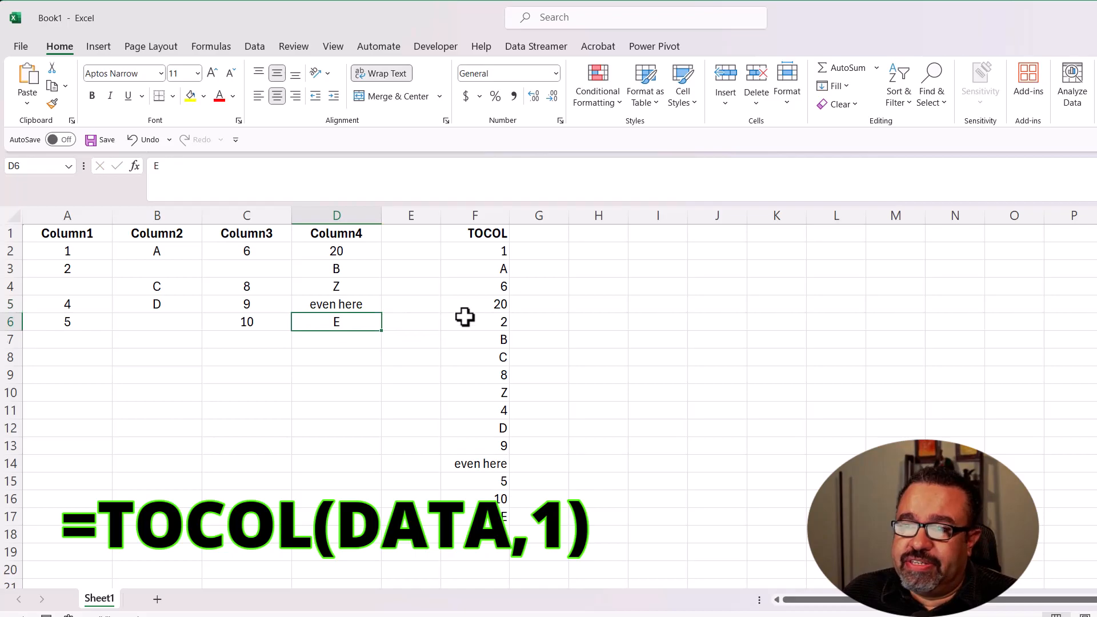
click(475, 251)
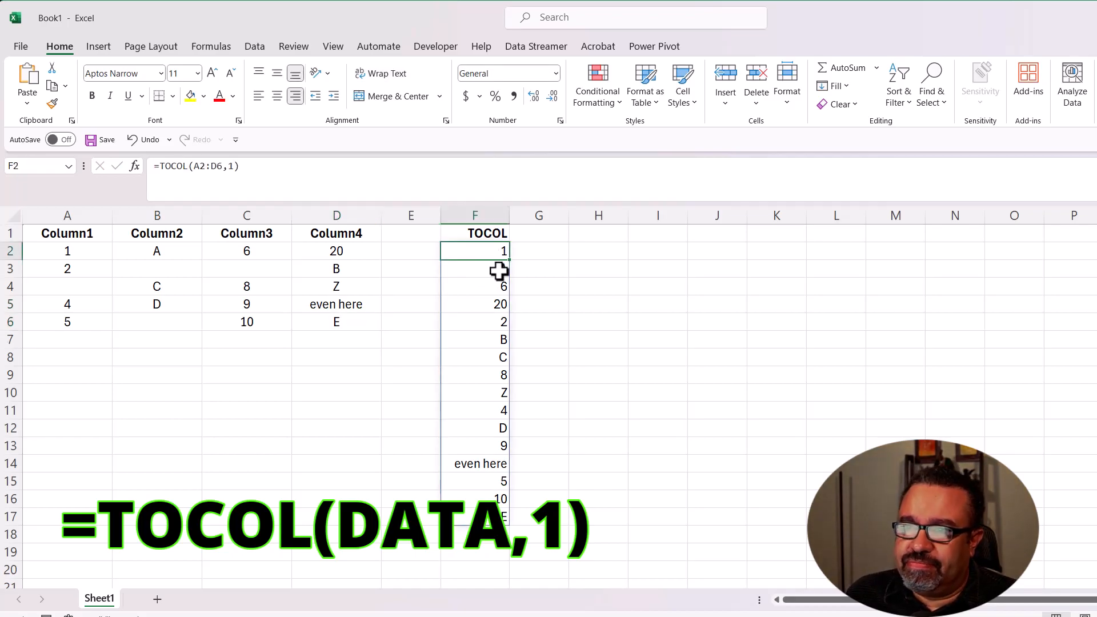